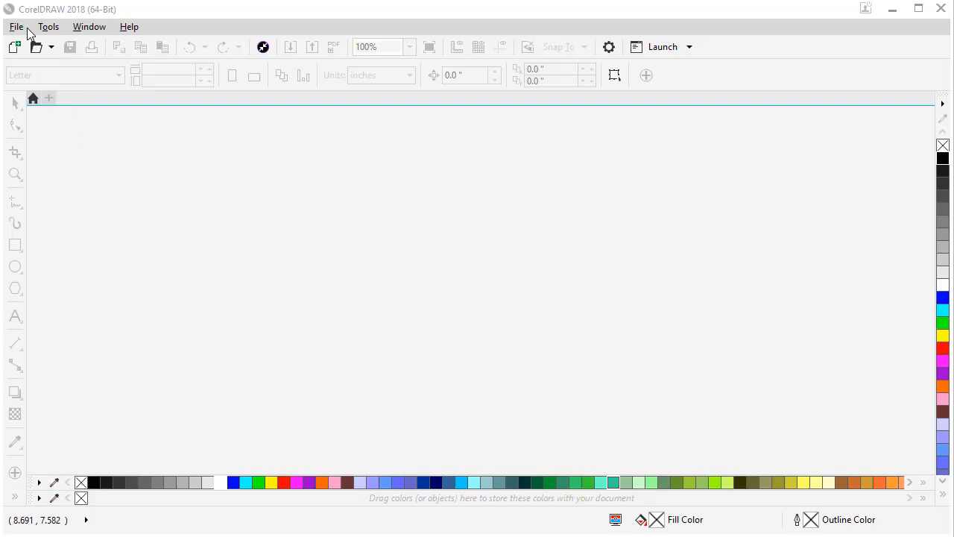
pyautogui.moveTo(207, 142)
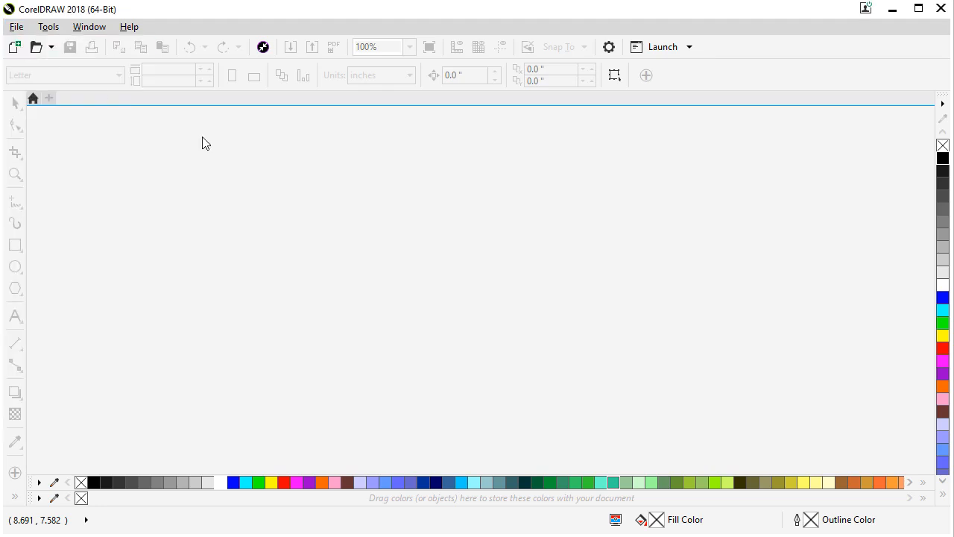
# Create a new Letter 8.5 x 11 in document, Untitled-1, with default settings.
pyautogui.click(14, 46)
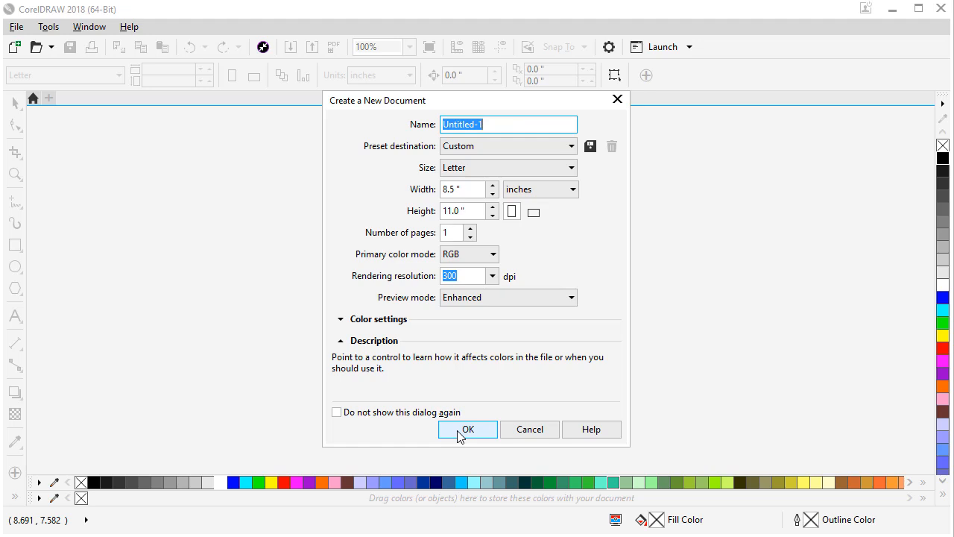
pyautogui.click(468, 429)
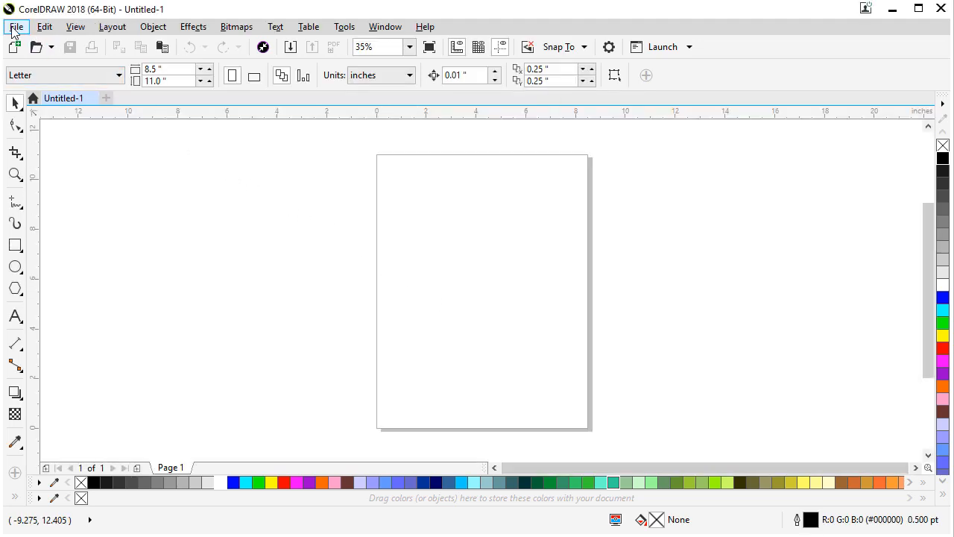
# Import Logo.jpg through File > Import and place it at the page centre.
pyautogui.click(16, 26)
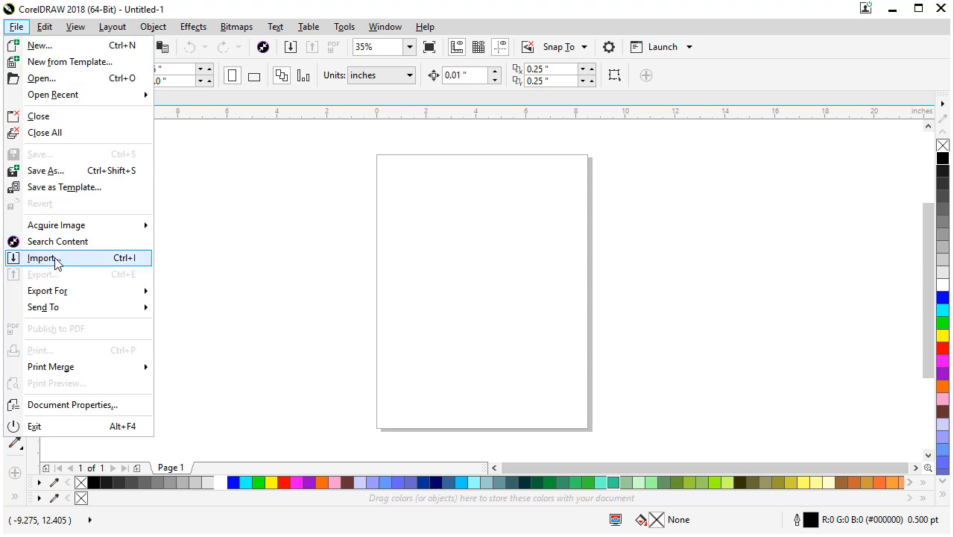
pyautogui.click(42, 258)
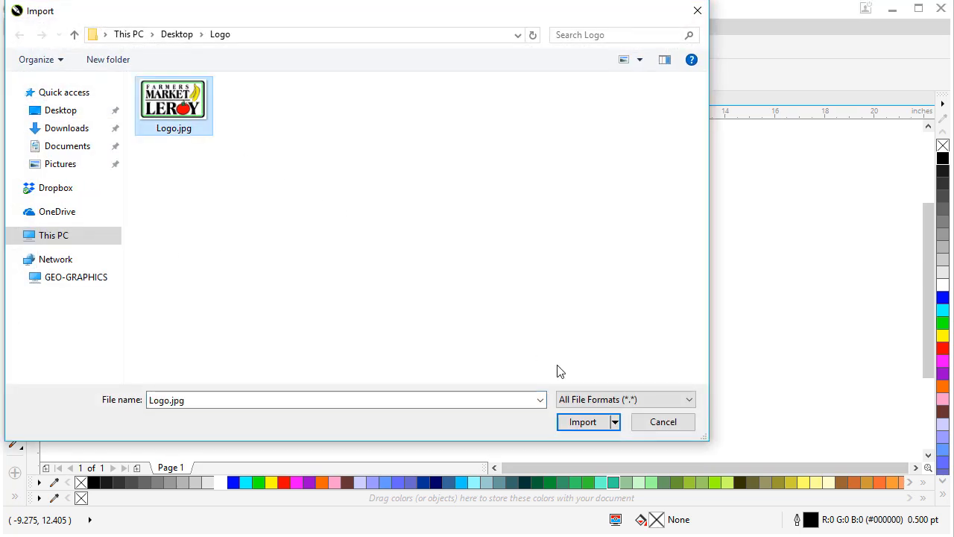
pyautogui.click(583, 421)
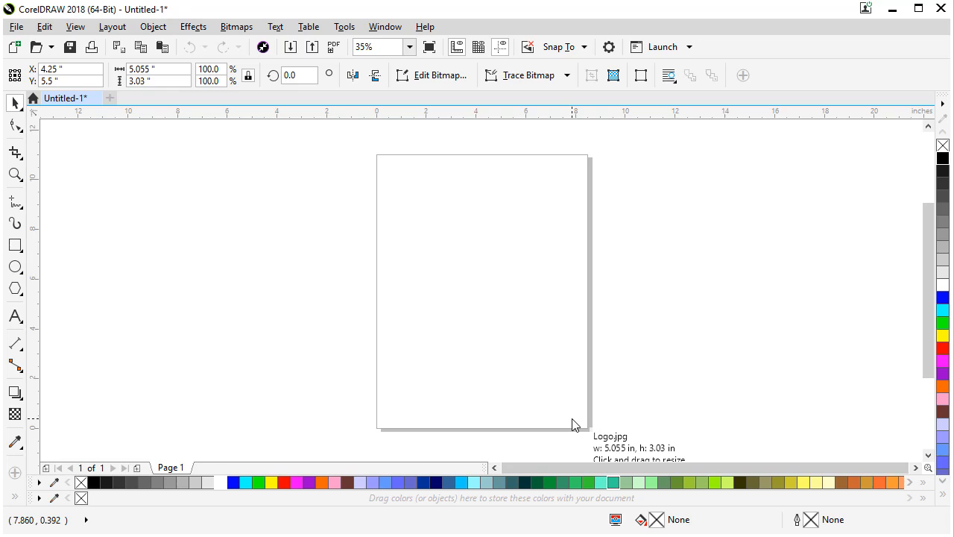
pyautogui.click(481, 291)
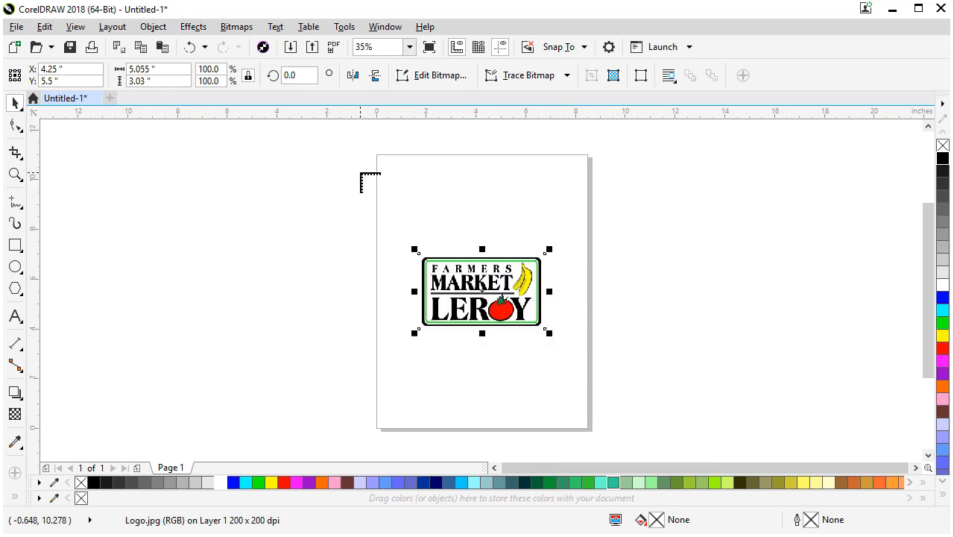
pyautogui.moveTo(414, 320)
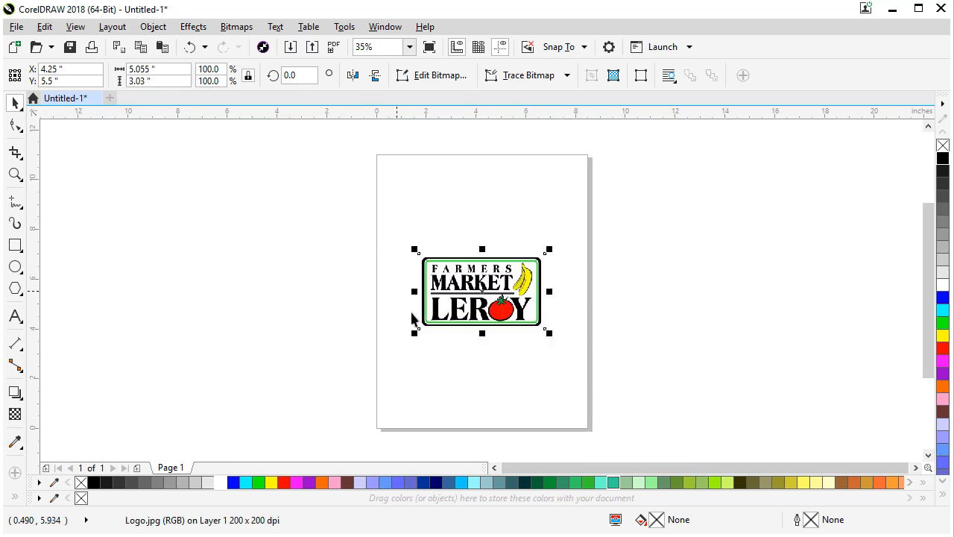
pyautogui.moveTo(474, 305)
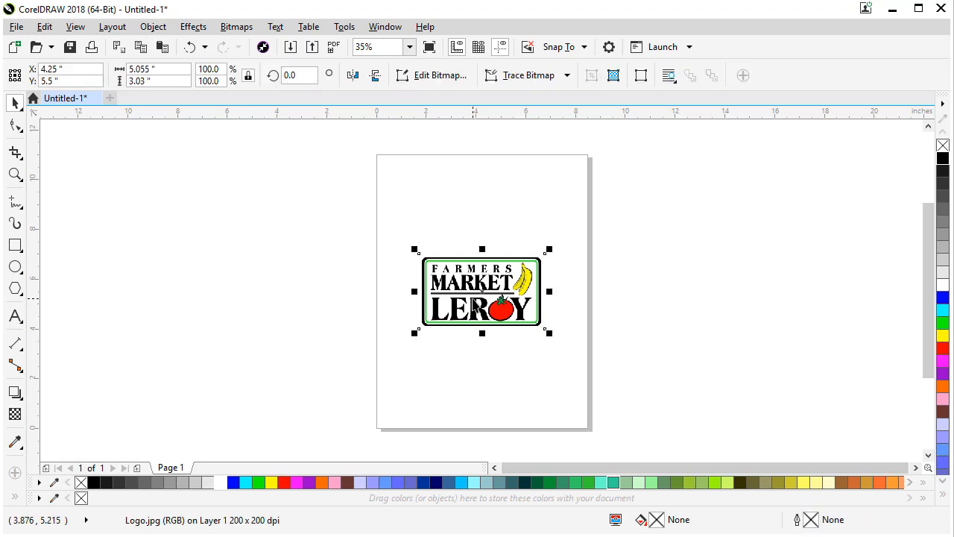
pyautogui.moveTo(95, 289)
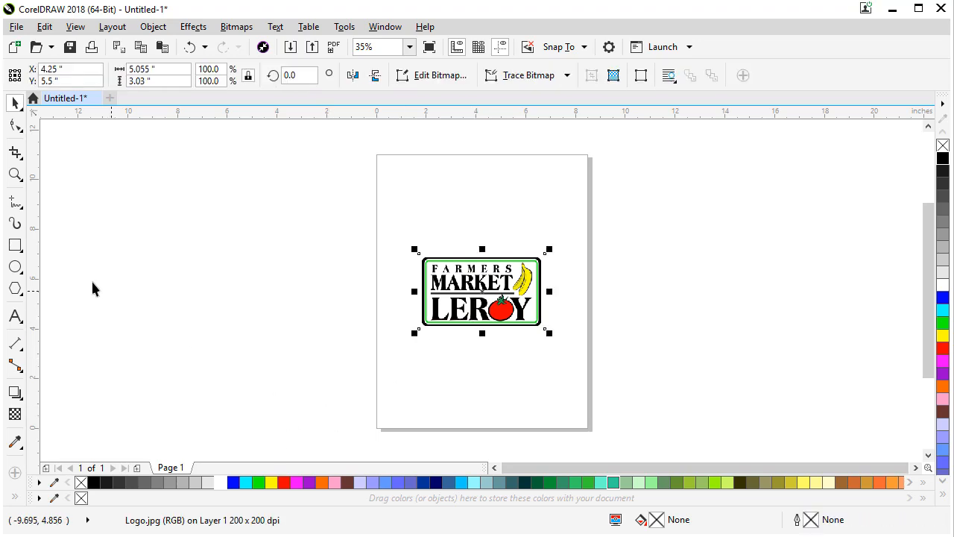
pyautogui.moveTo(82, 277)
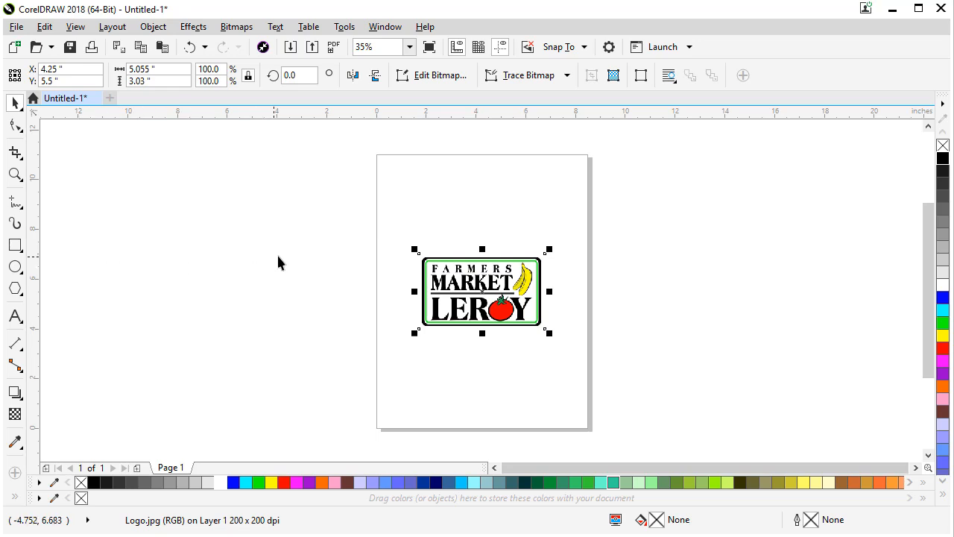
# Draw an 8.5 × 11 in rectangle covering the whole Letter page.
pyautogui.click(242, 257)
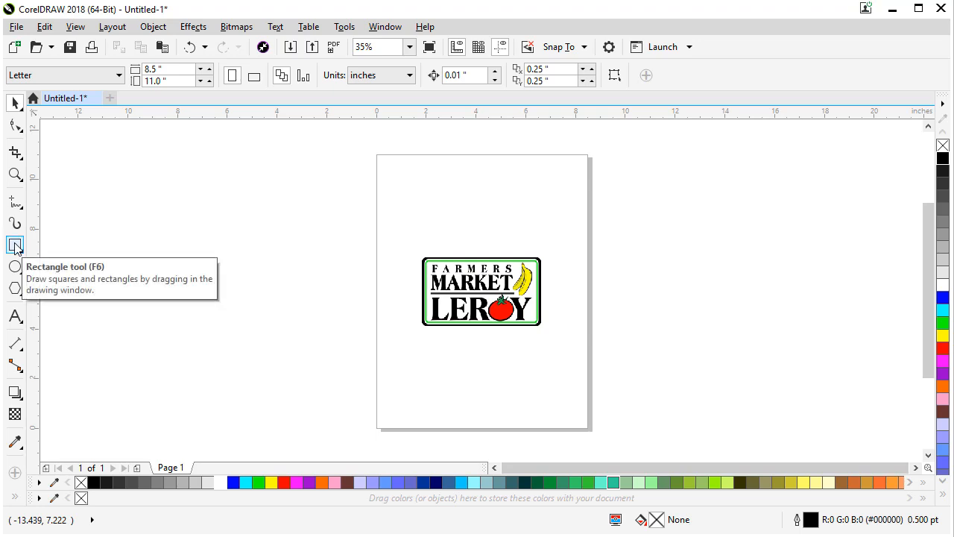
pyautogui.moveTo(373, 150); pyautogui.dragTo(591, 431)
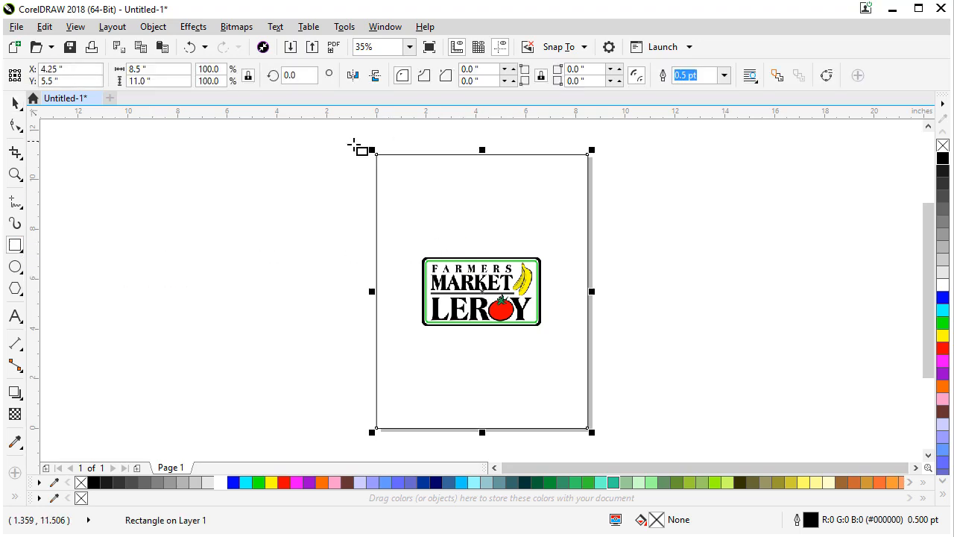
pyautogui.moveTo(640, 360)
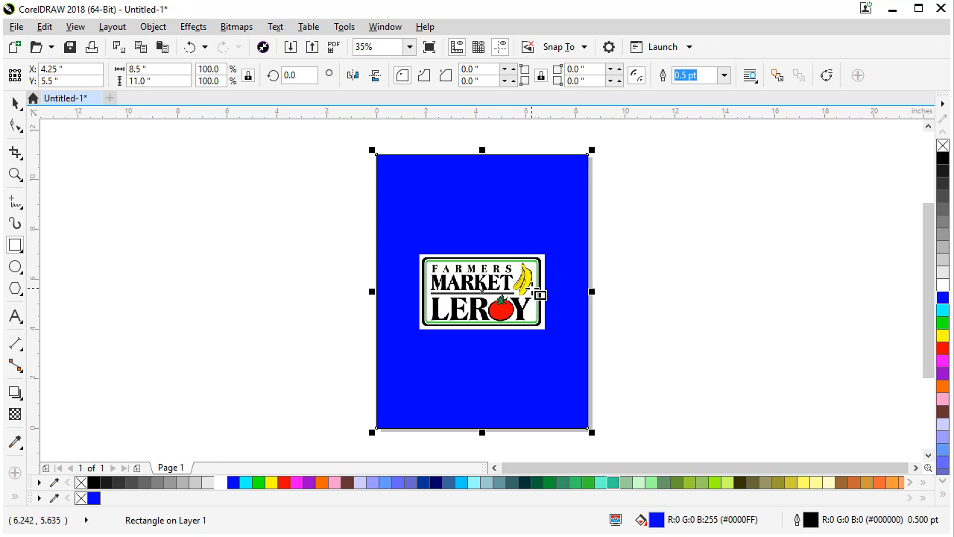
pyautogui.moveTo(186, 226)
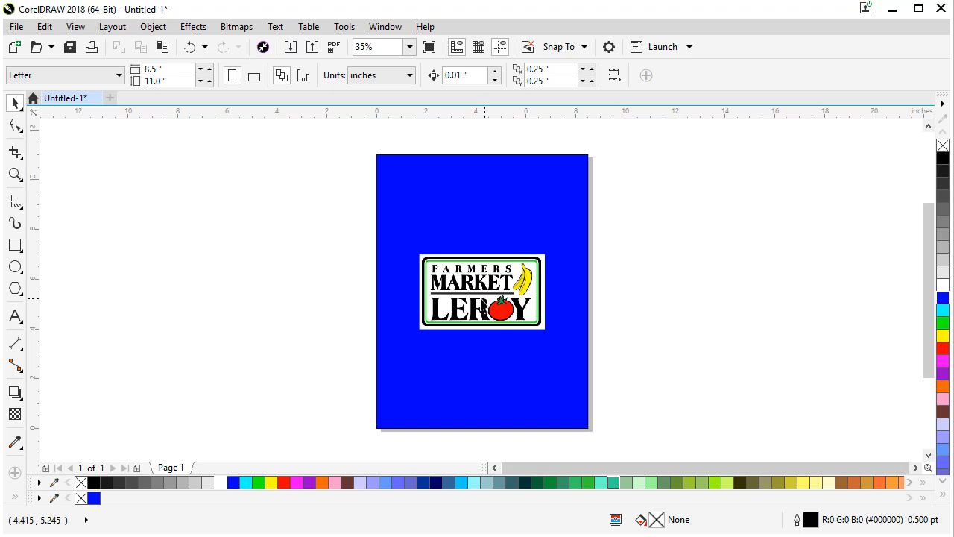
# Select the logo bitmap and open the Bitmaps menu.
pyautogui.click(481, 291)
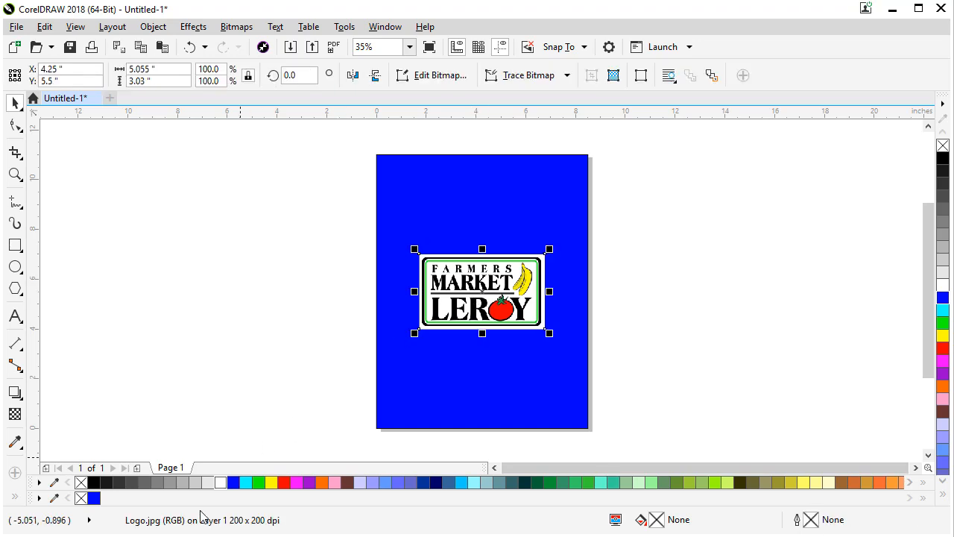
pyautogui.moveTo(164, 529)
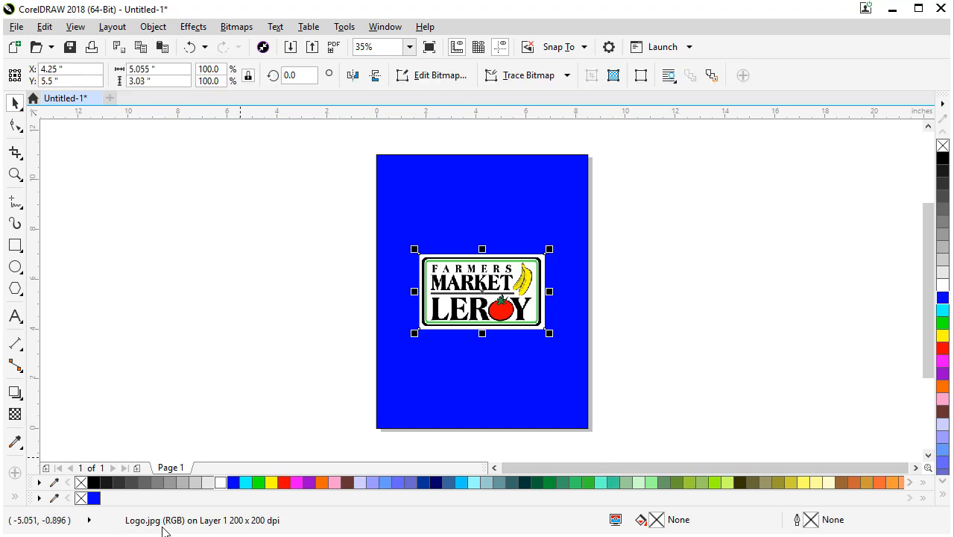
pyautogui.moveTo(257, 512)
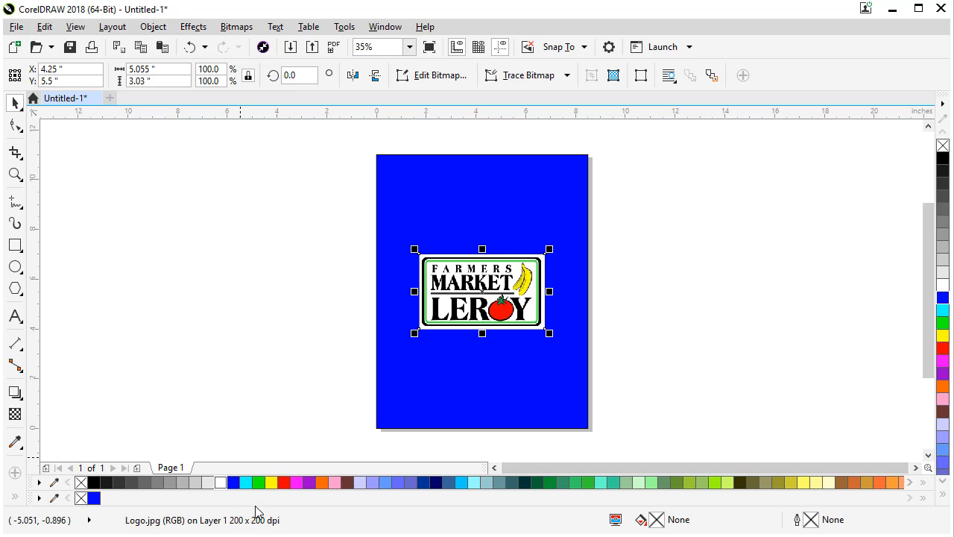
pyautogui.moveTo(416, 333)
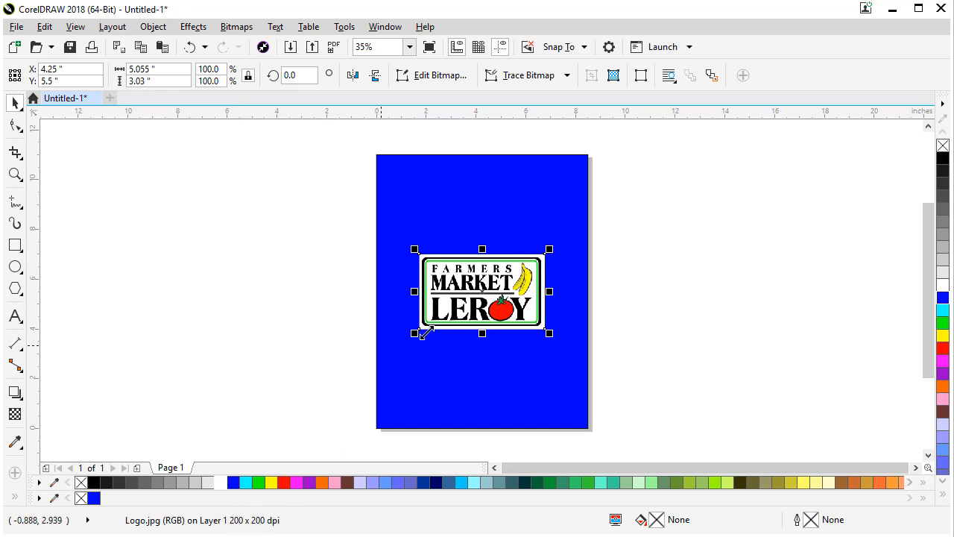
pyautogui.moveTo(479, 305)
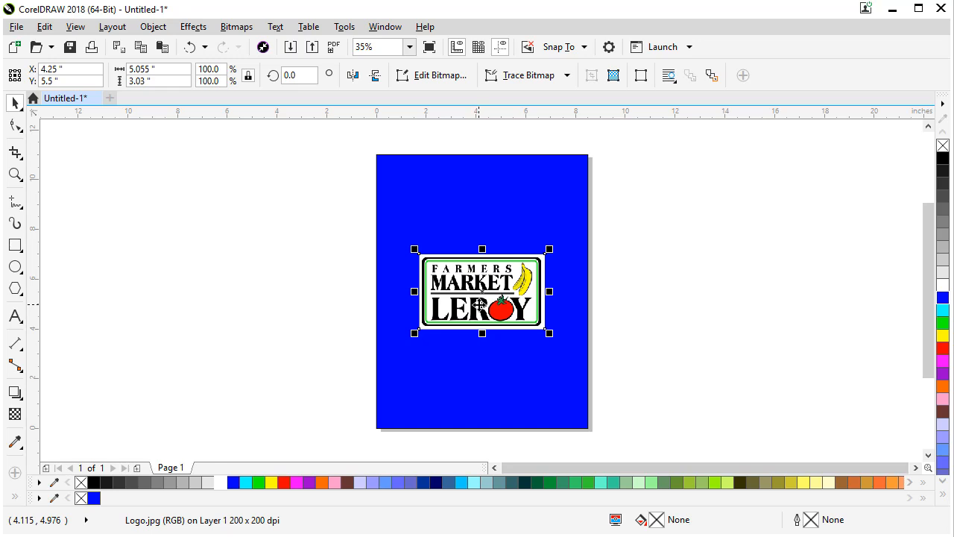
pyautogui.click(236, 26)
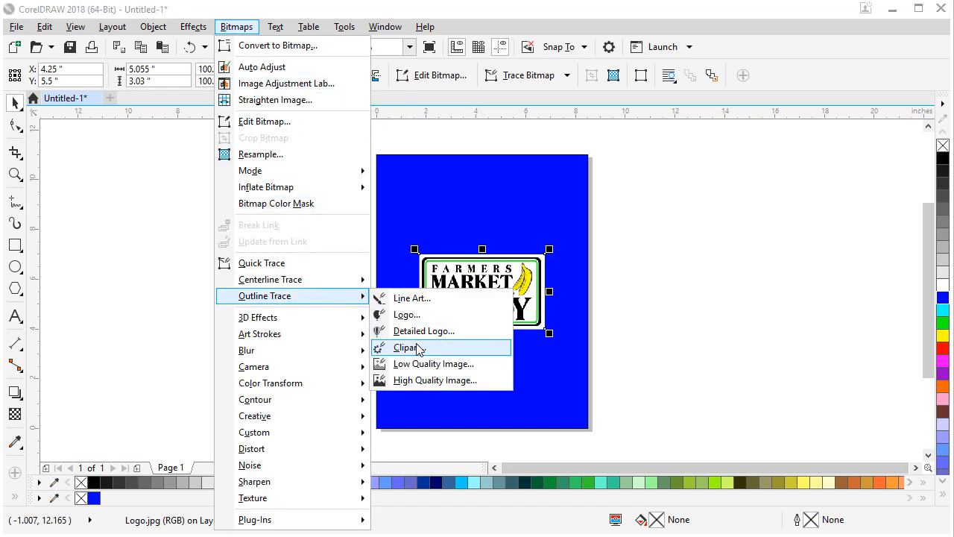
# Trace the logo as Outline Trace > Clipart in the PowerTRACE preview.
pyautogui.click(406, 347)
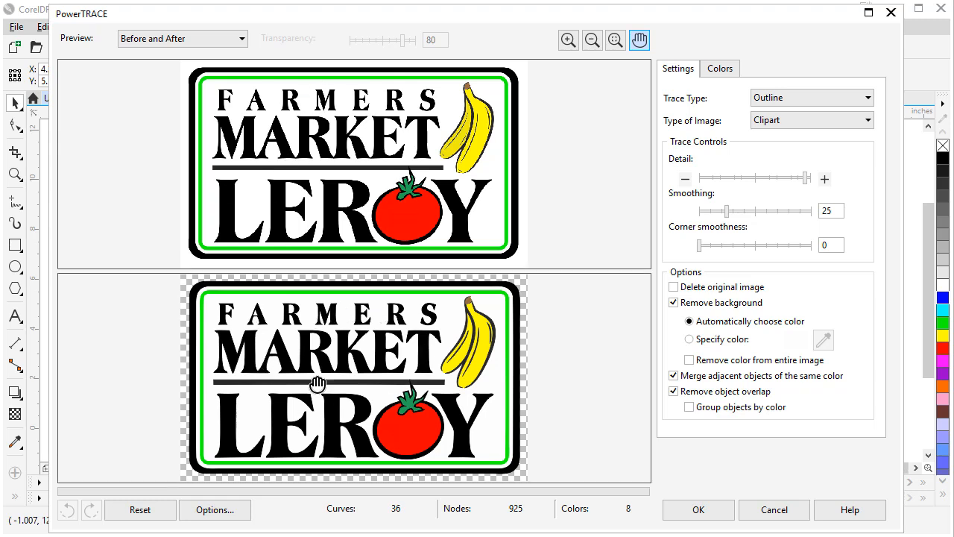
pyautogui.moveTo(468, 132)
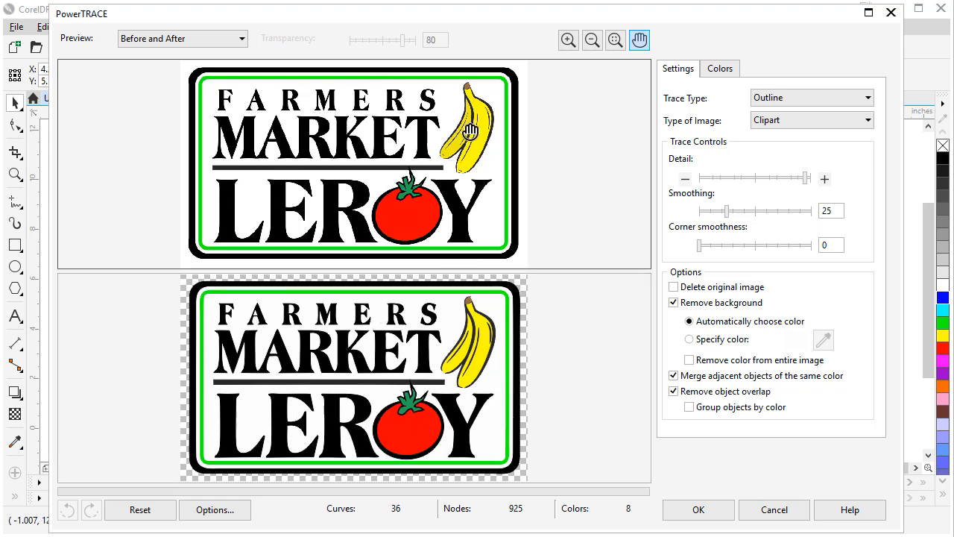
pyautogui.moveTo(503, 369)
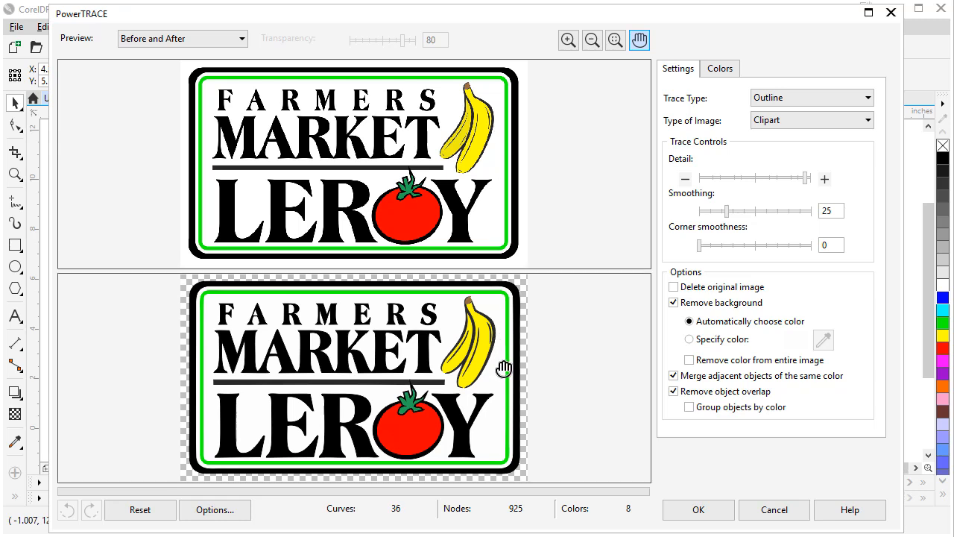
pyautogui.moveTo(464, 138)
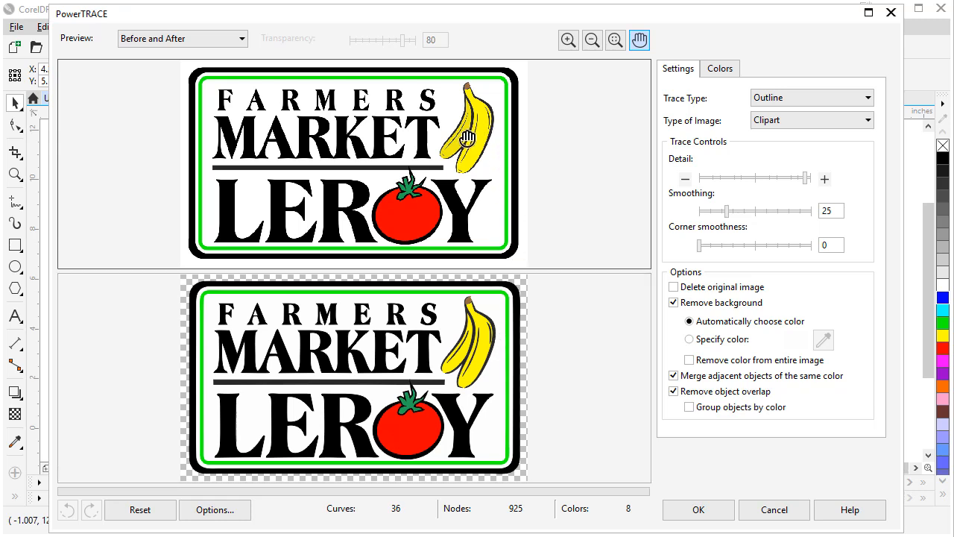
pyautogui.moveTo(466, 344)
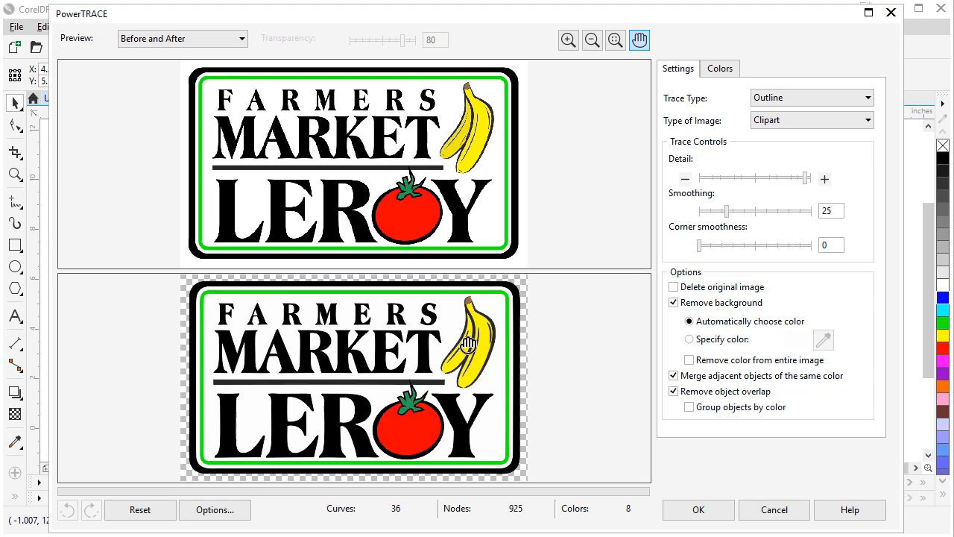
pyautogui.moveTo(544, 338)
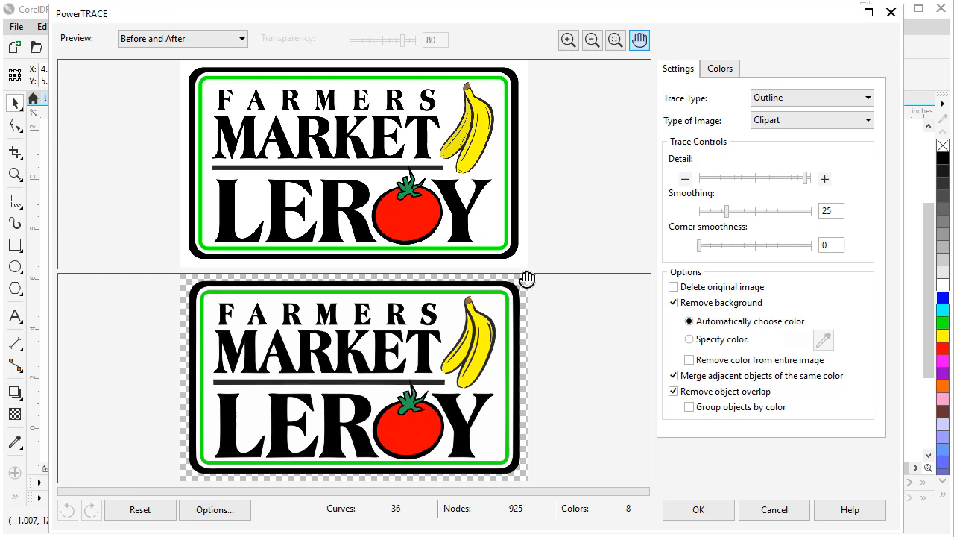
pyautogui.moveTo(183, 288)
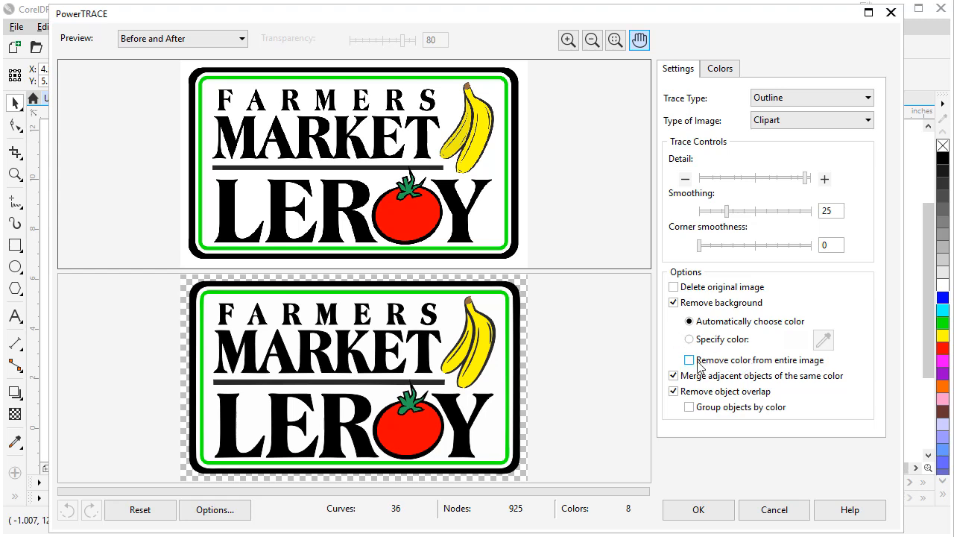
# Enable Remove color from entire image and view the trace's eight-colour palette.
pyautogui.click(689, 359)
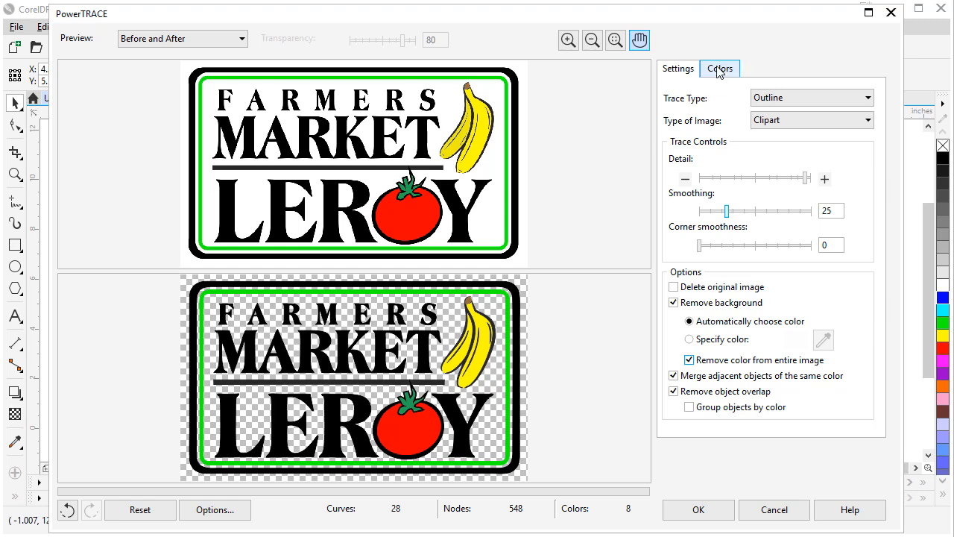
pyautogui.click(719, 68)
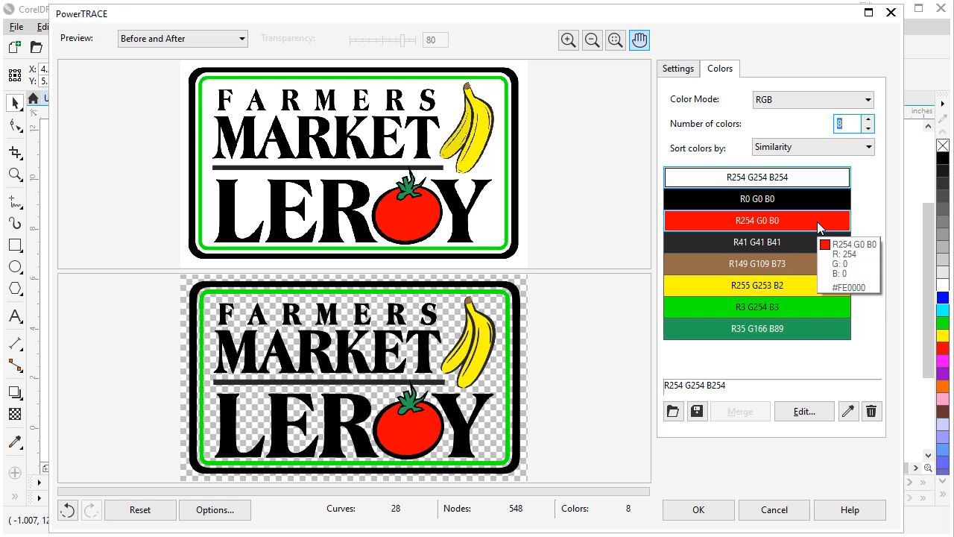
pyautogui.moveTo(682, 298)
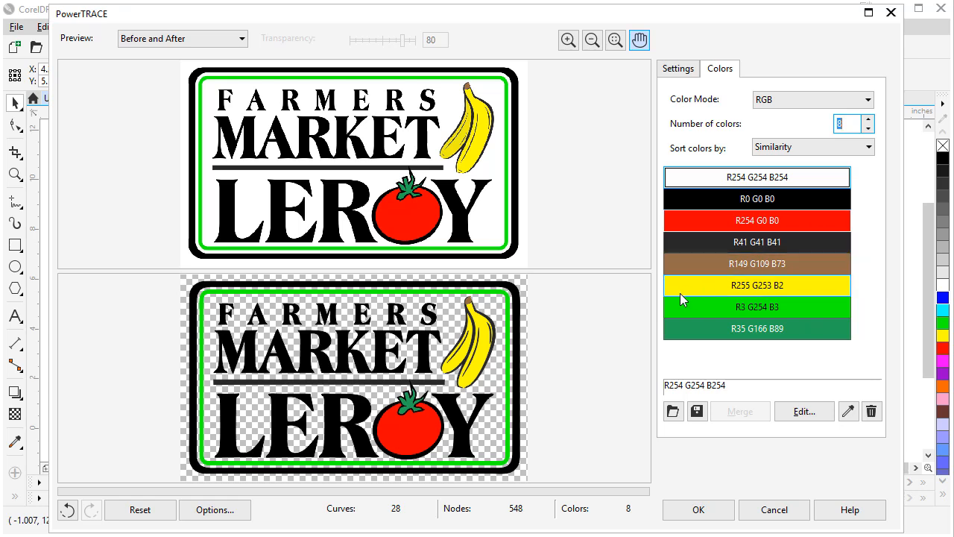
# Merge the R0 G0 B0 and R41 G41 B41 black shades into one colour.
pyautogui.click(756, 307)
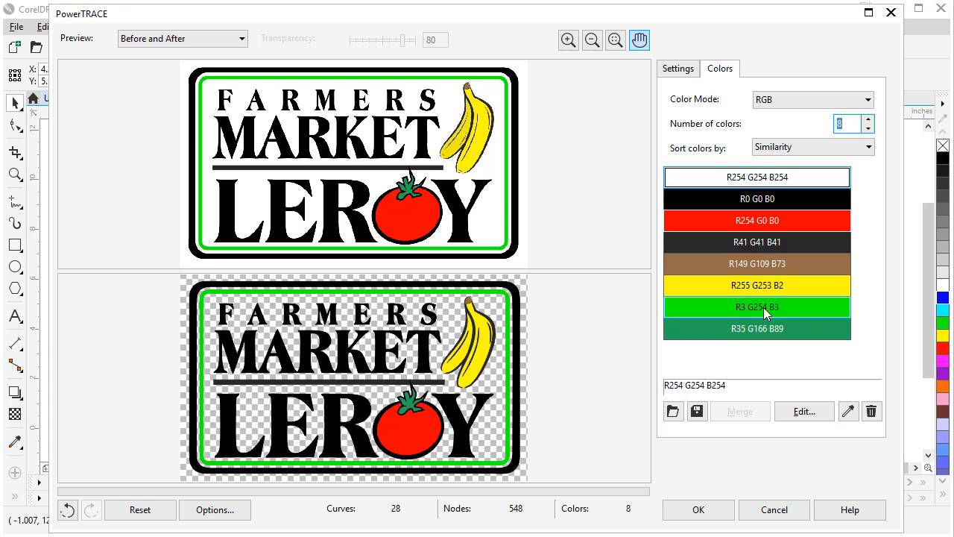
pyautogui.moveTo(757, 306)
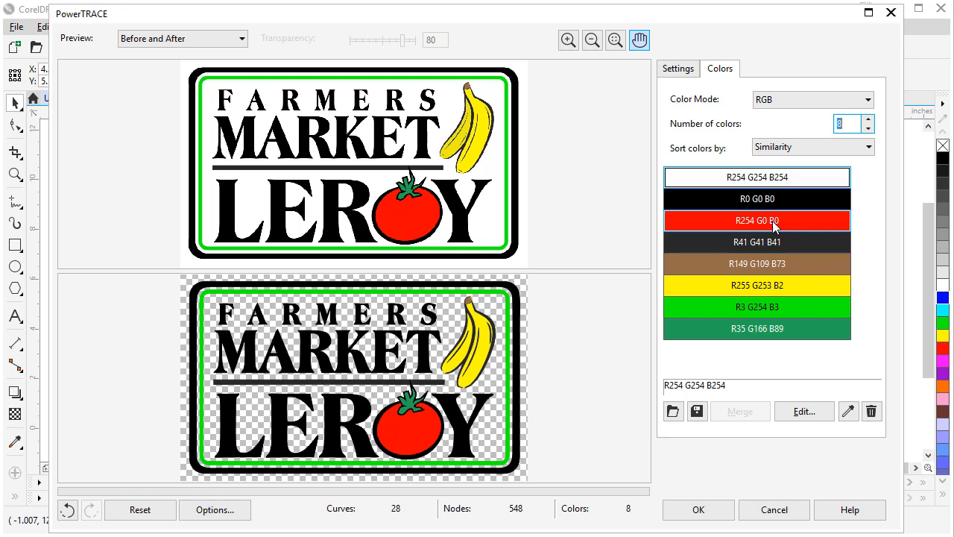
pyautogui.click(756, 199)
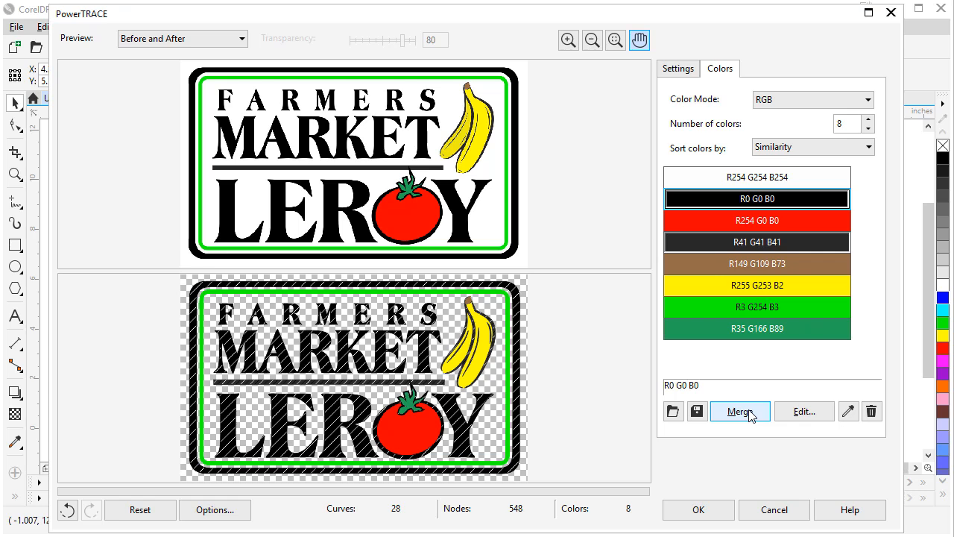
pyautogui.click(740, 410)
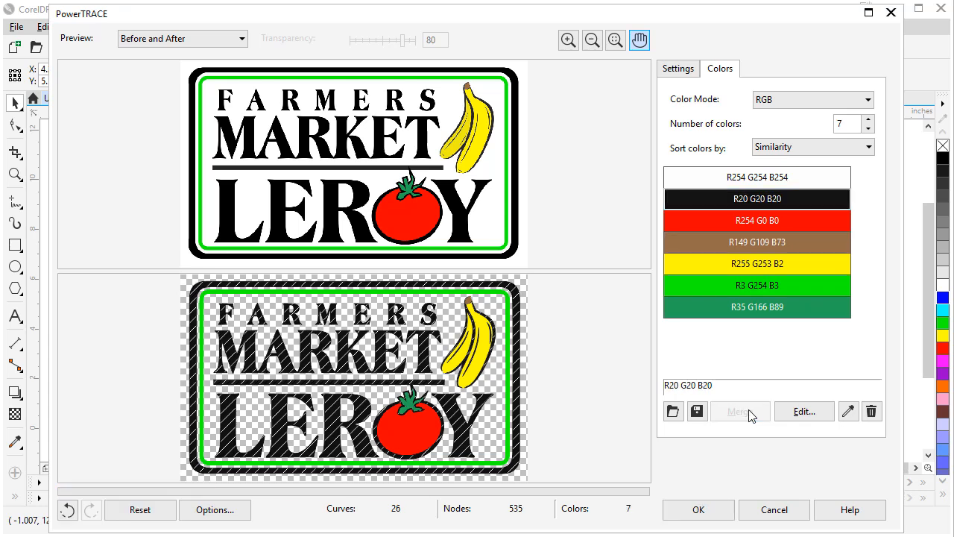
pyautogui.moveTo(716, 257)
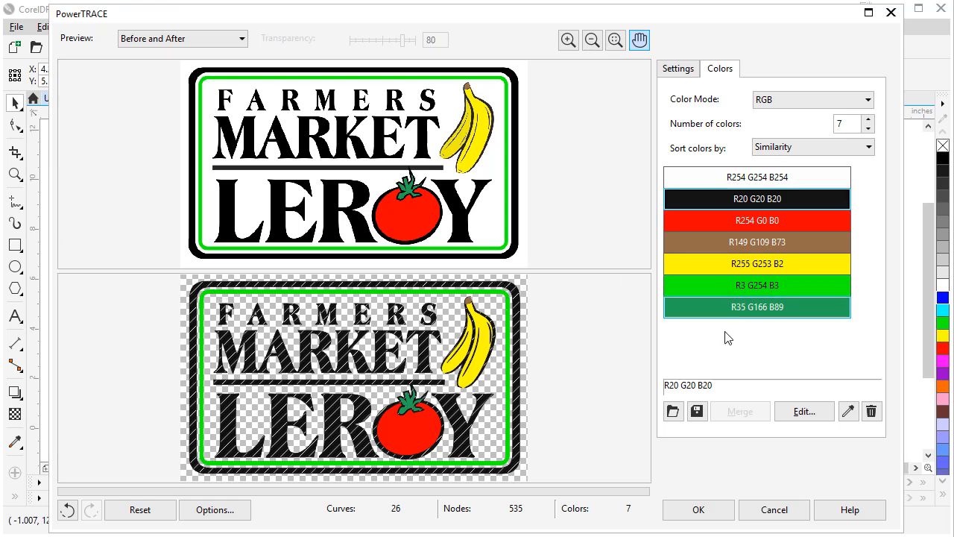
pyautogui.click(757, 285)
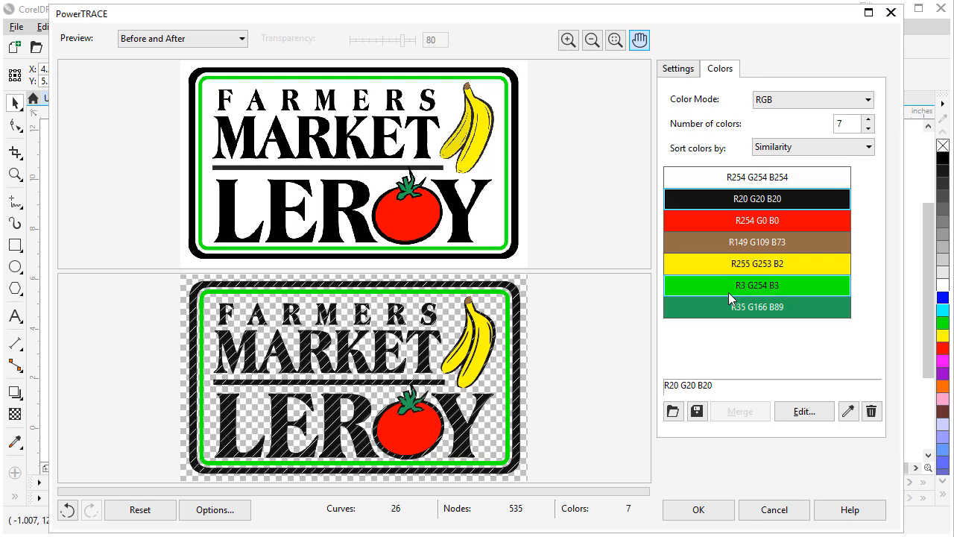
# Recolour the R3 G254 B3 green to black and merge it with R20 G20 B20.
pyautogui.click(757, 285)
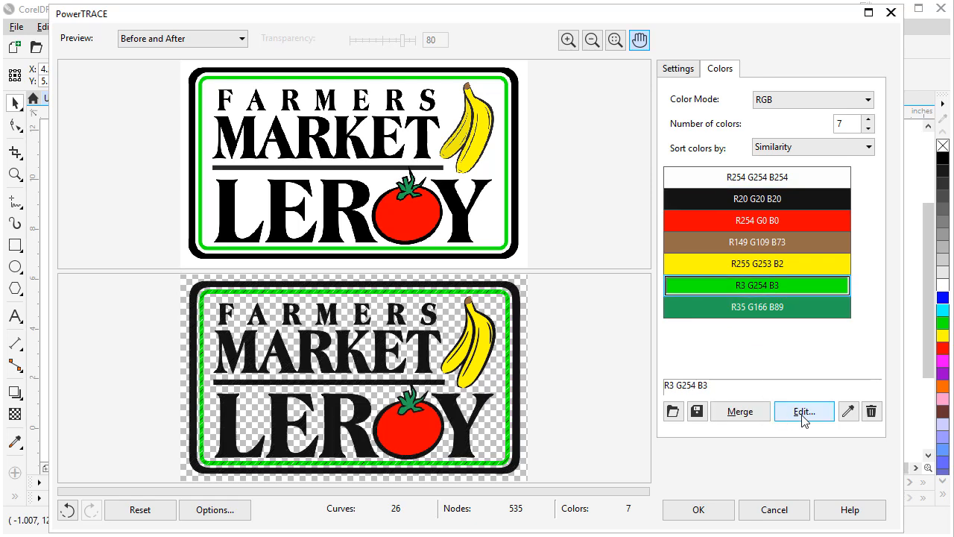
pyautogui.click(803, 411)
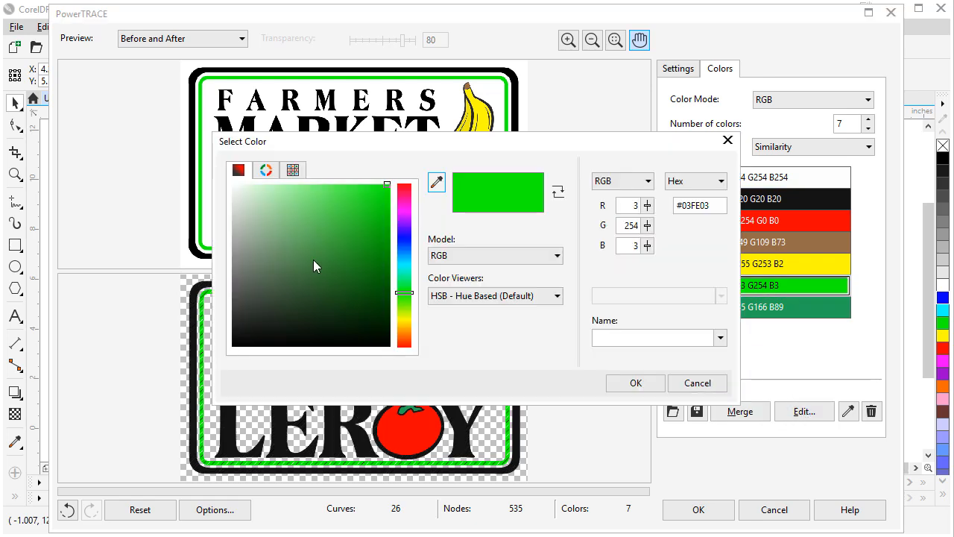
pyautogui.click(393, 348)
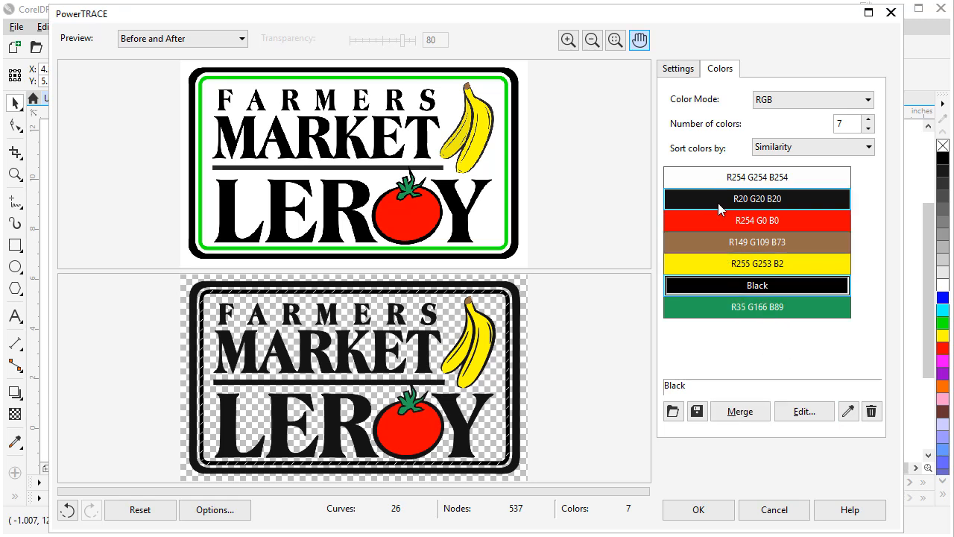
pyautogui.click(739, 411)
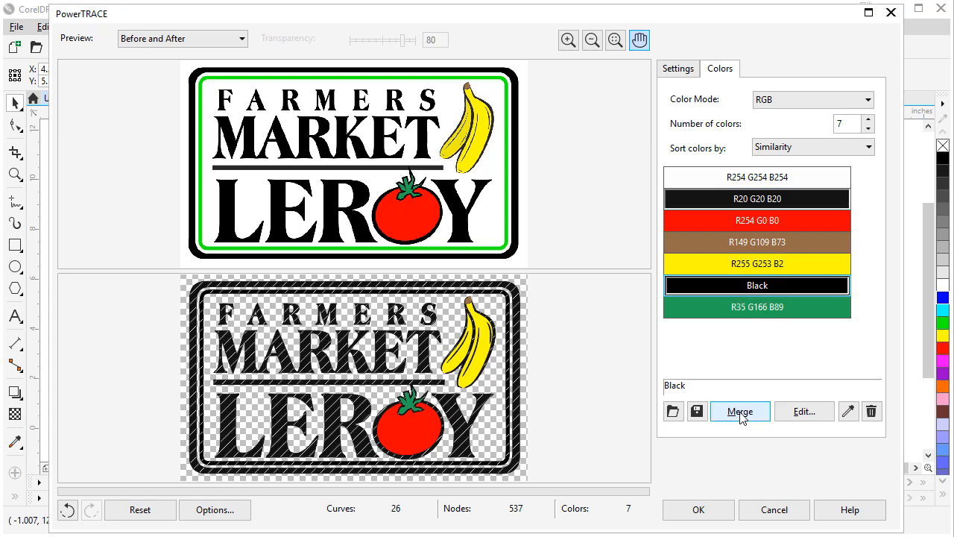
pyautogui.click(740, 411)
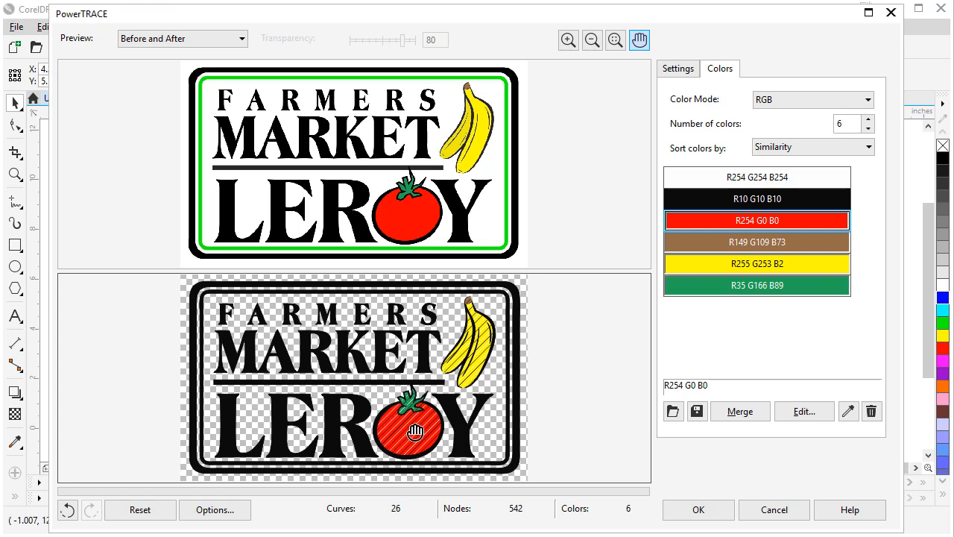
pyautogui.moveTo(401, 442)
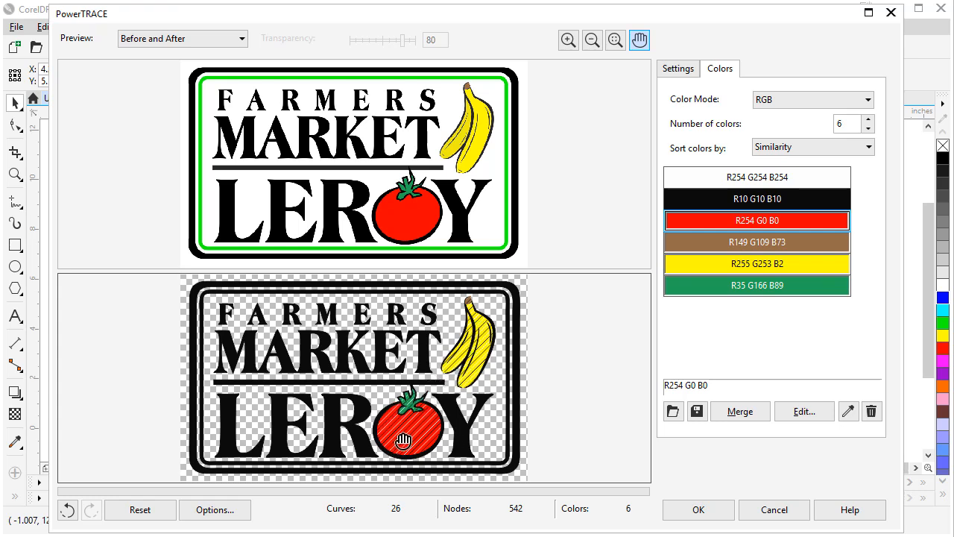
pyautogui.moveTo(773, 333)
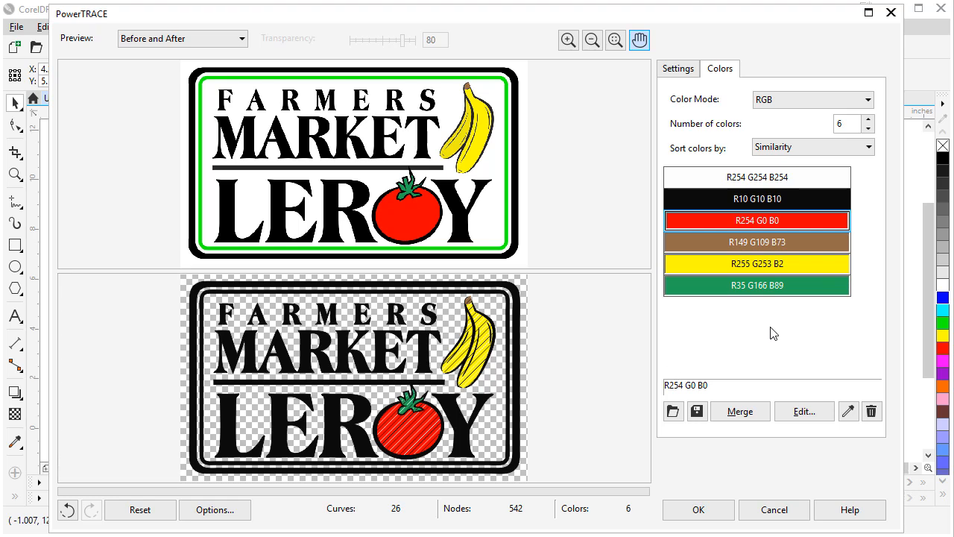
pyautogui.moveTo(758, 324)
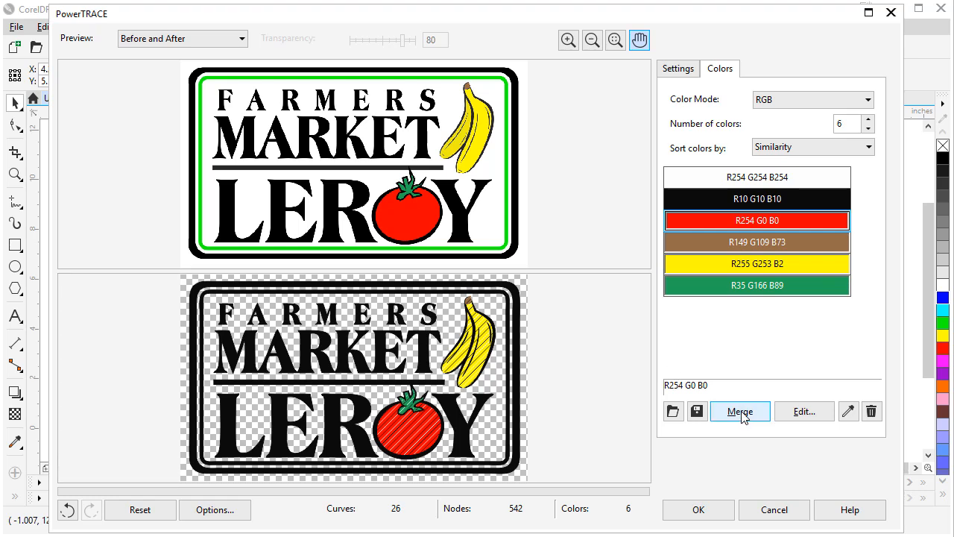
# Merge the red, brown, yellow and dark green swatches and recolour them white.
pyautogui.click(740, 410)
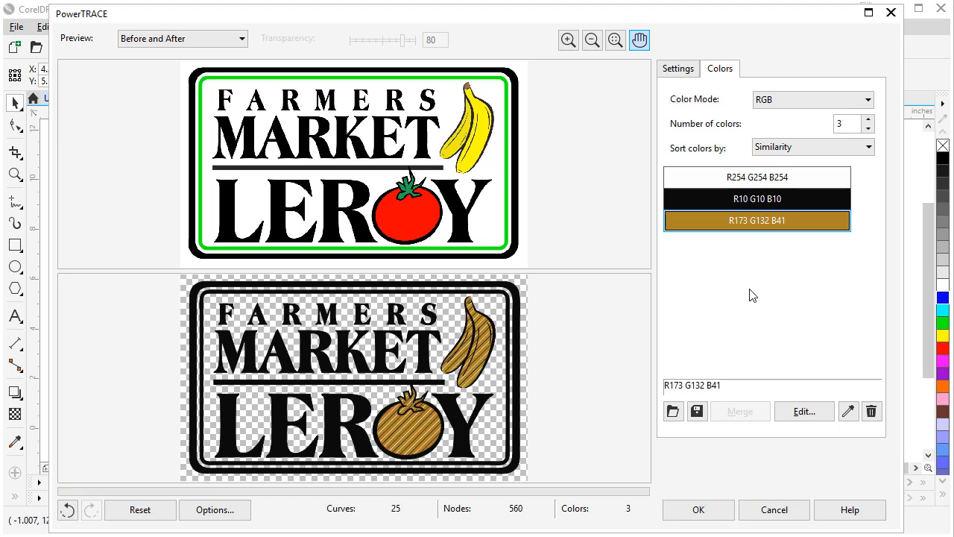
pyautogui.moveTo(804, 410)
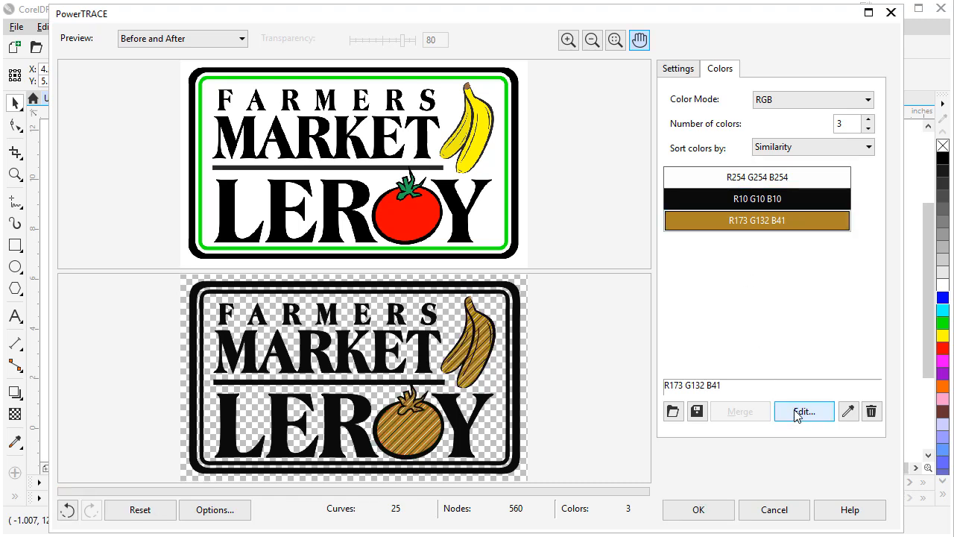
pyautogui.click(803, 411)
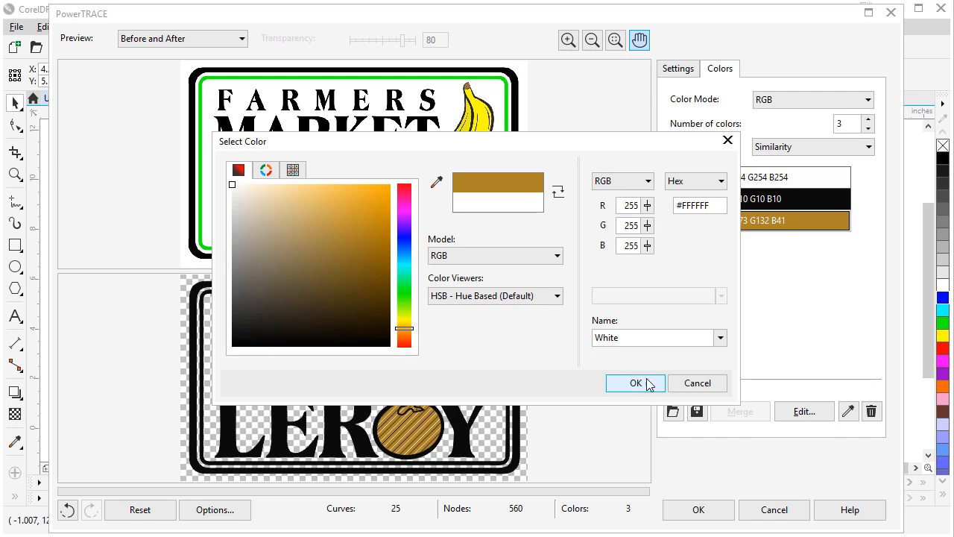
pyautogui.click(634, 382)
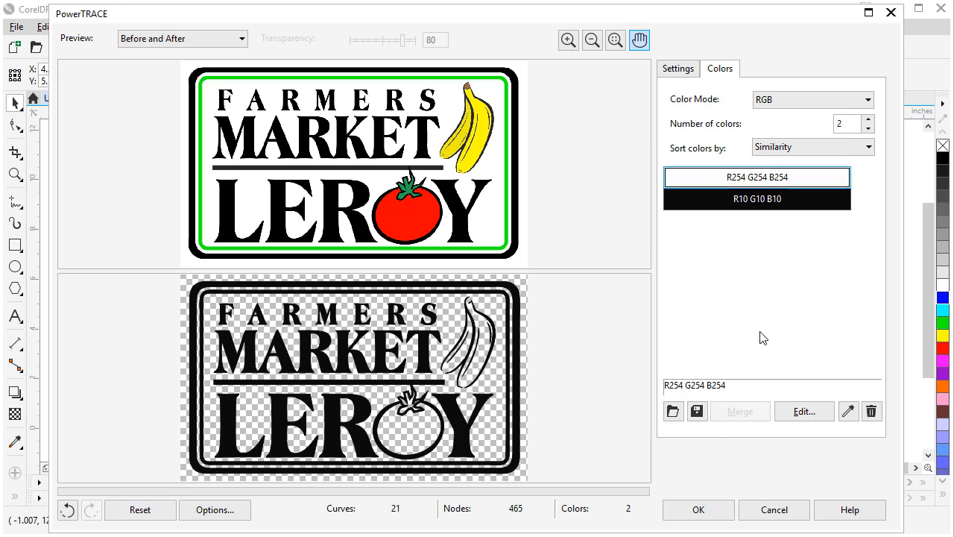
pyautogui.moveTo(694, 329)
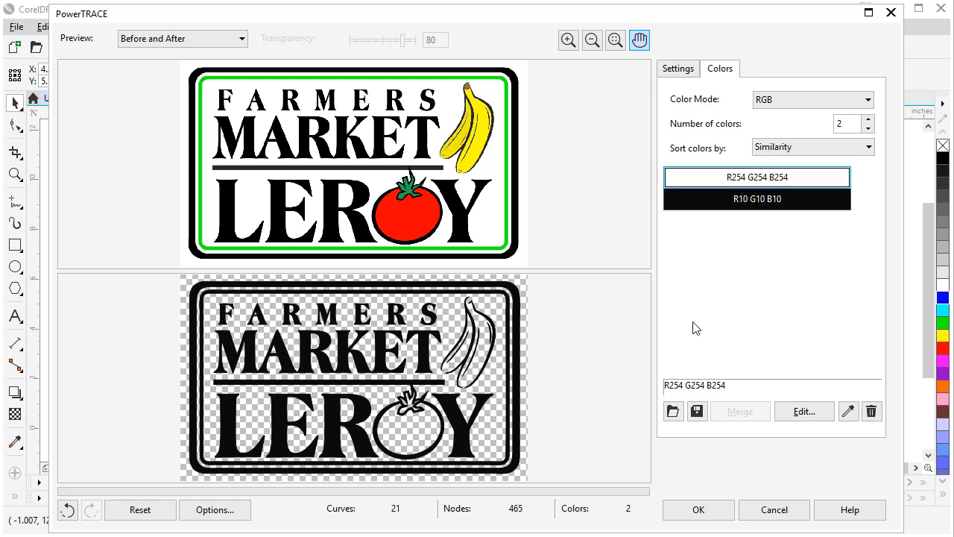
pyautogui.moveTo(698, 509)
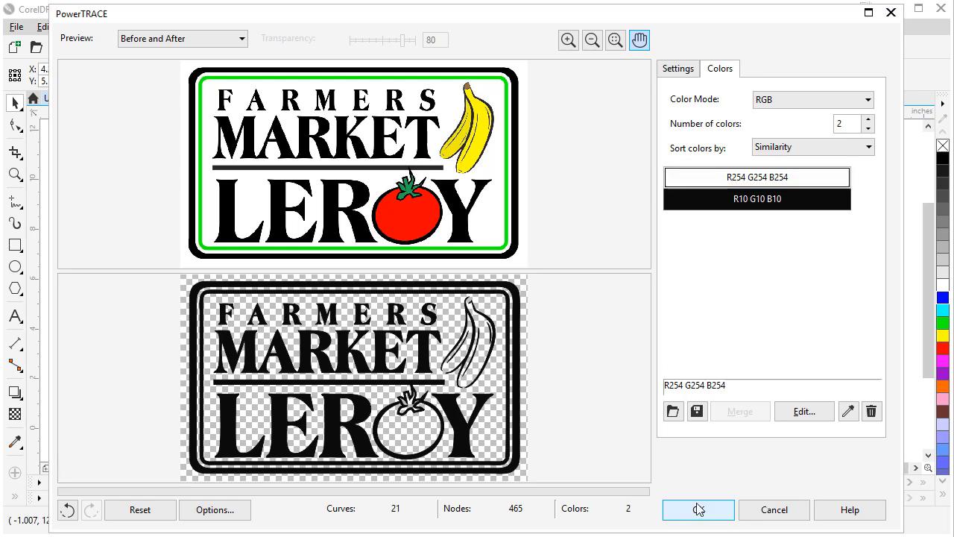
# Accept the black-and-white trace onto the blue page, then open the View menu.
pyautogui.click(697, 510)
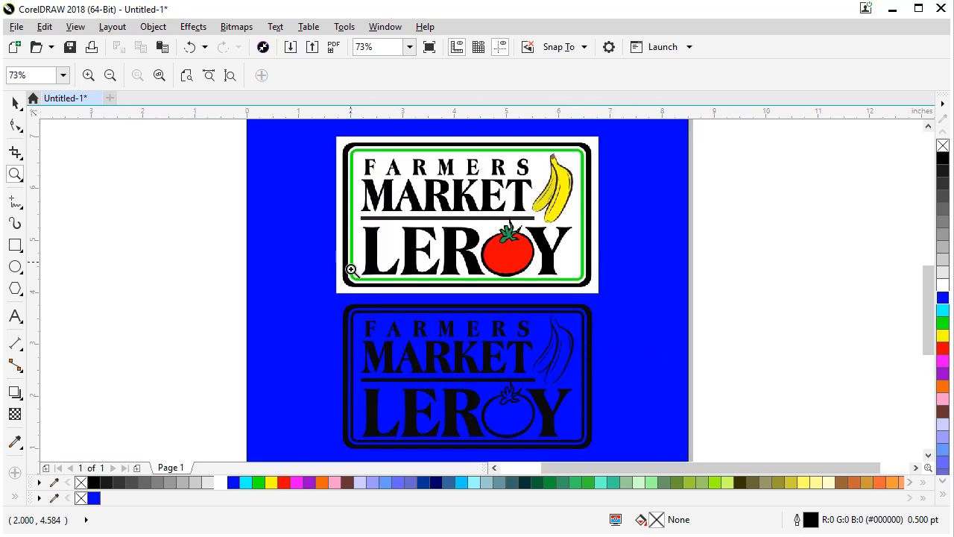
pyautogui.moveTo(332, 70)
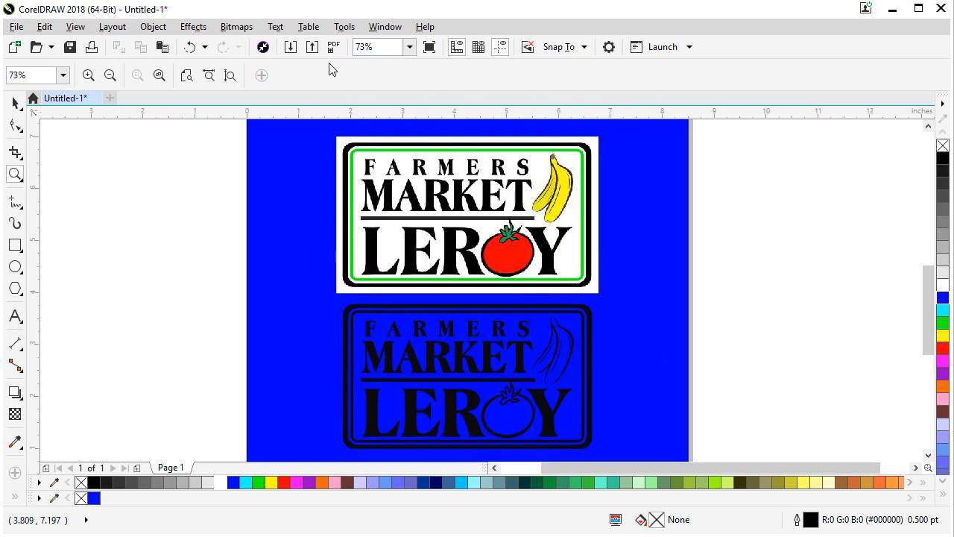
pyautogui.click(74, 26)
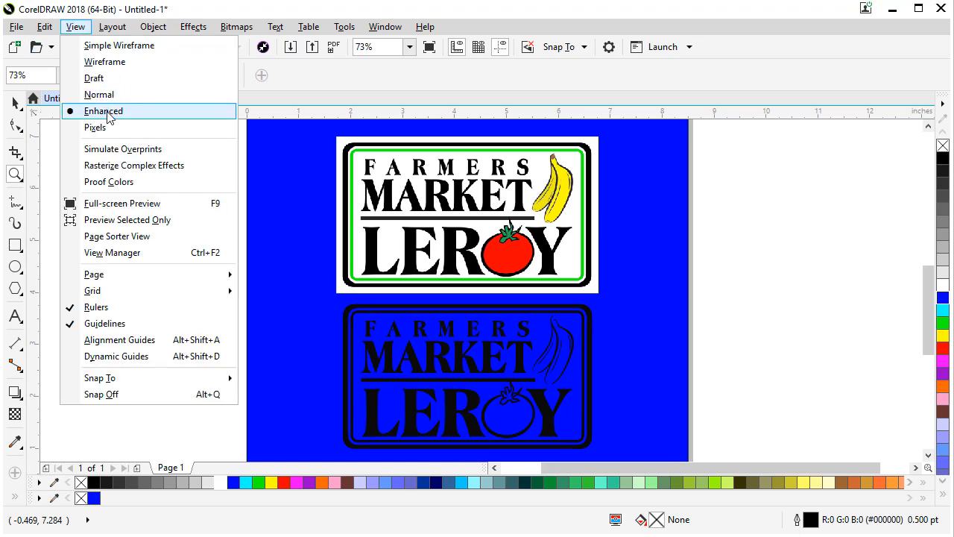
pyautogui.moveTo(99, 62)
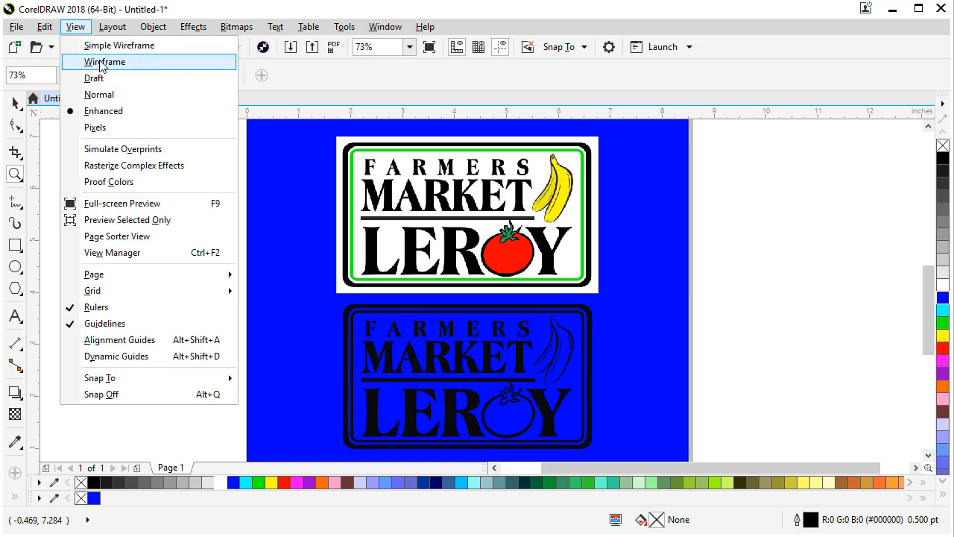
pyautogui.click(104, 62)
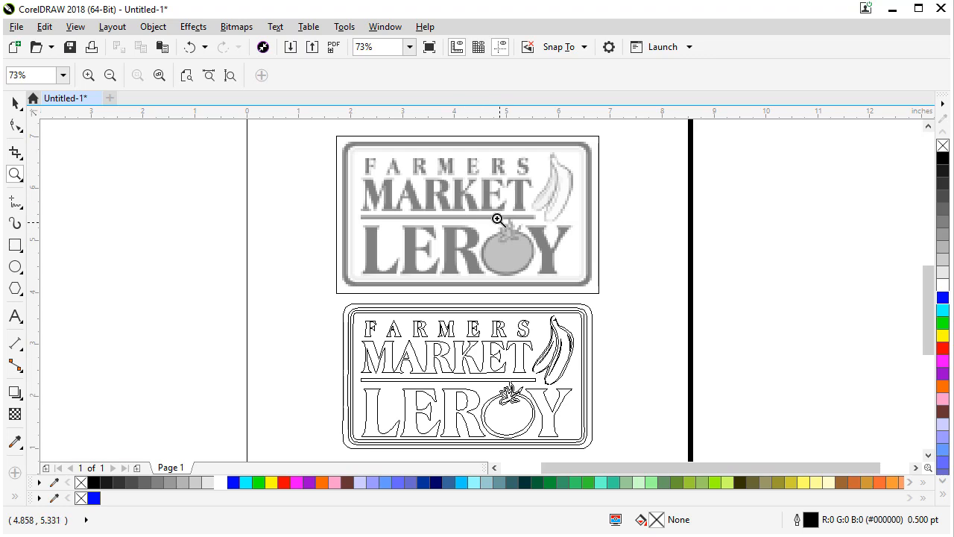
pyautogui.moveTo(556, 326)
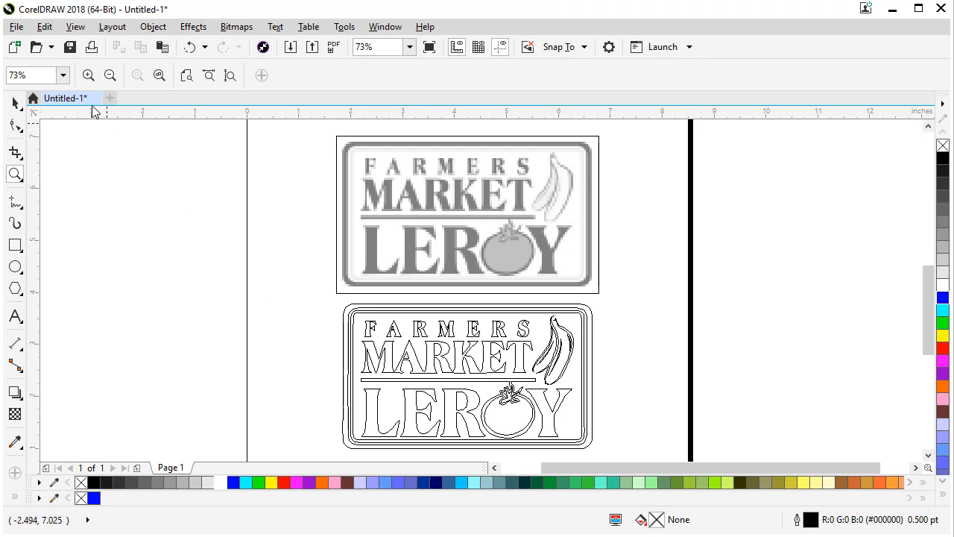
pyautogui.click(75, 26)
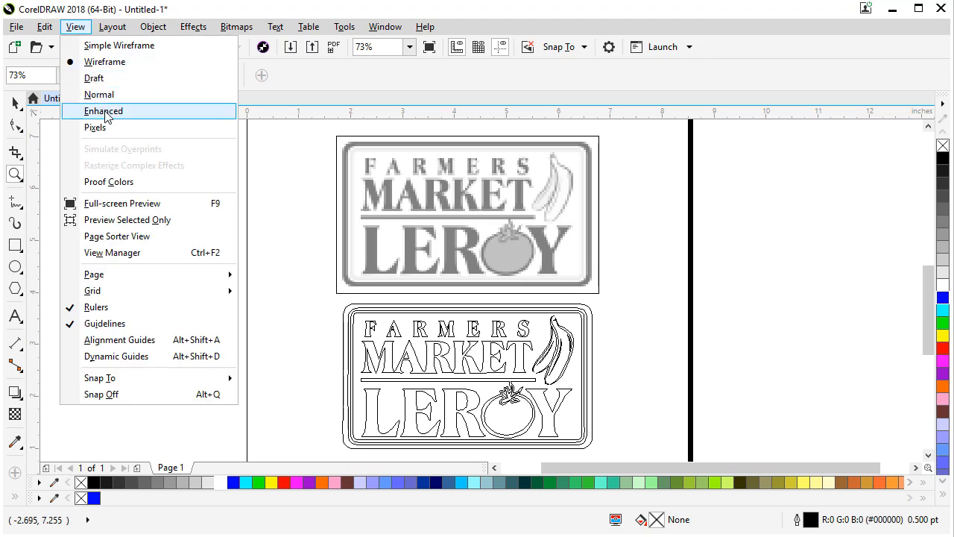
pyautogui.click(103, 111)
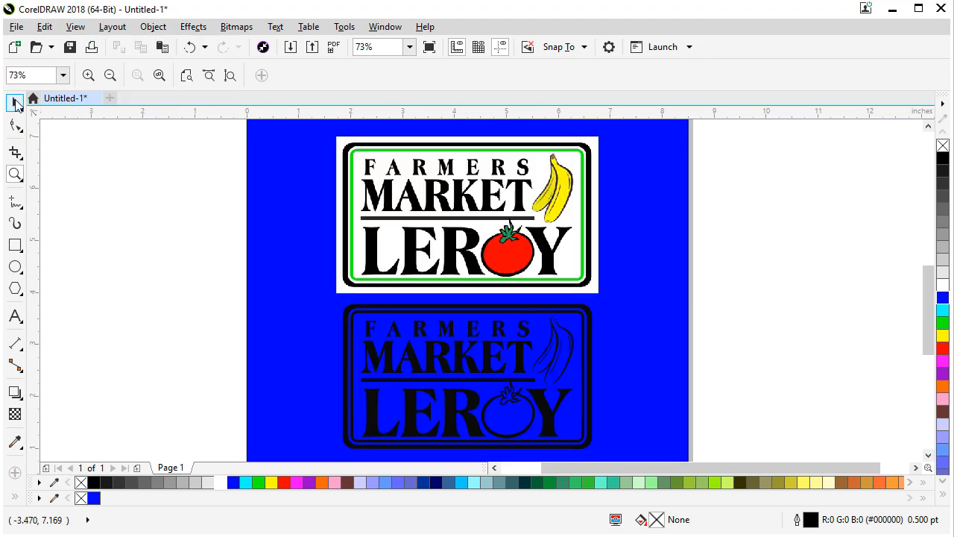
pyautogui.click(468, 377)
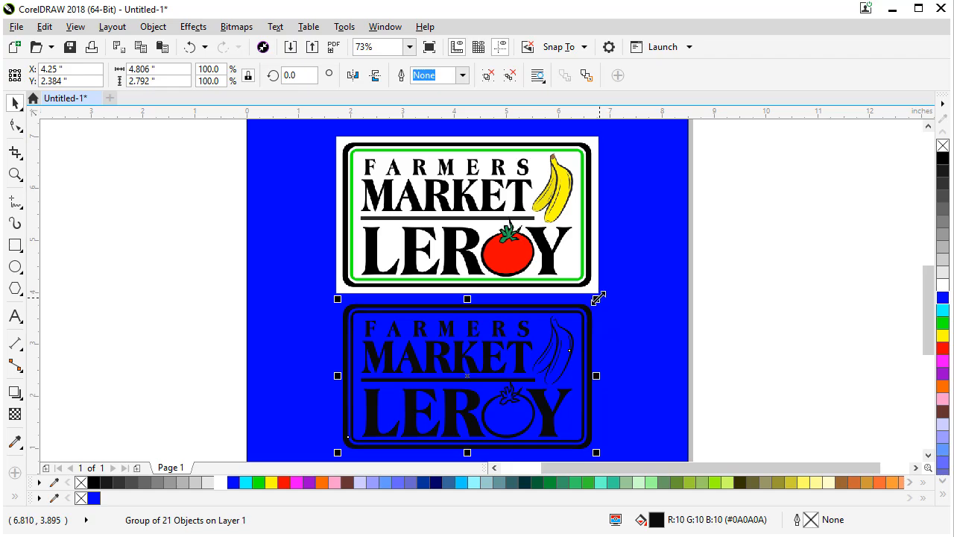